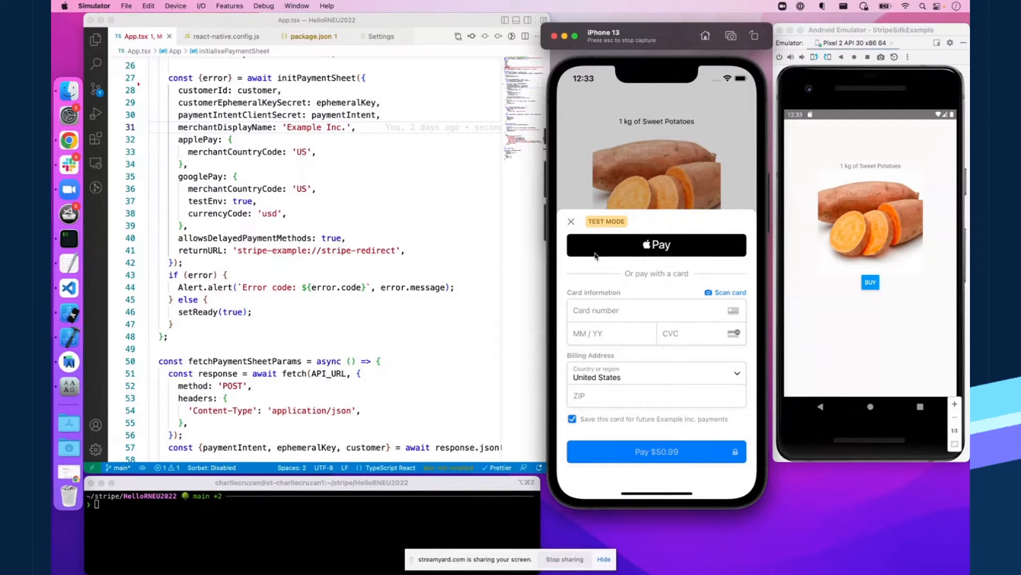
# Dismiss the iPhone payment sheet, then open and cancel the Android sheet, acknowledging the Canceled alert.
pyautogui.click(571, 220)
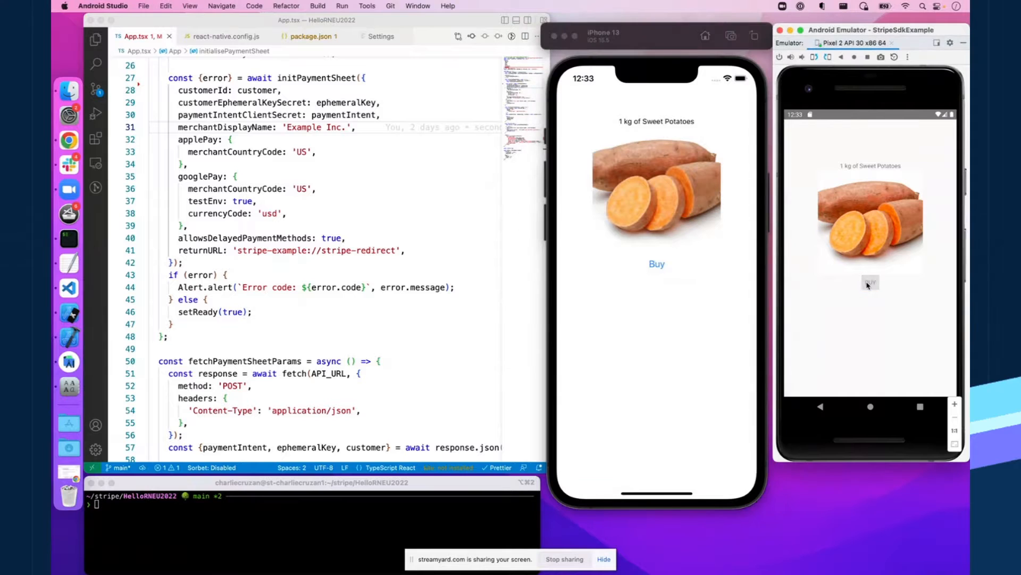
pyautogui.click(869, 281)
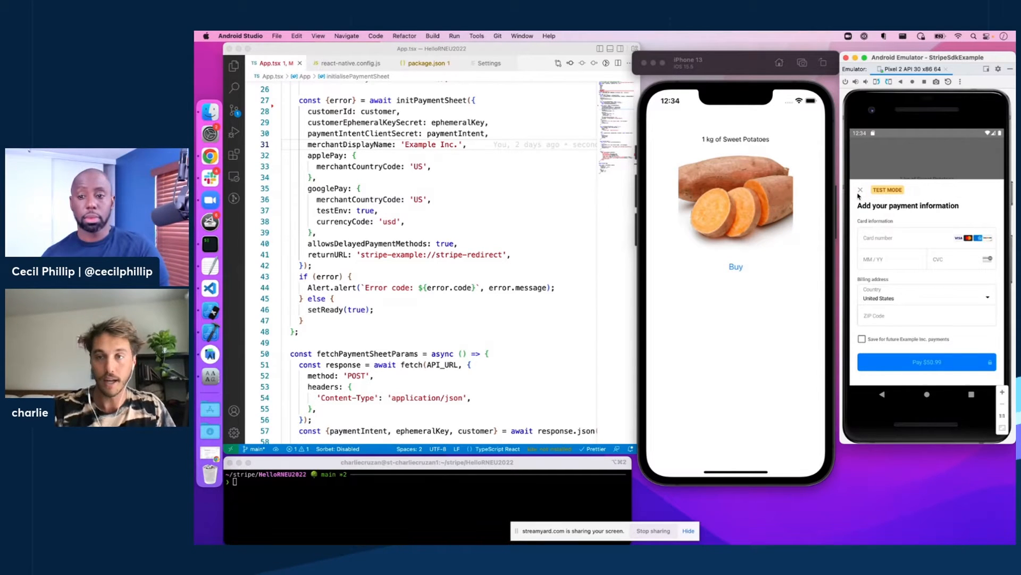
pyautogui.click(860, 189)
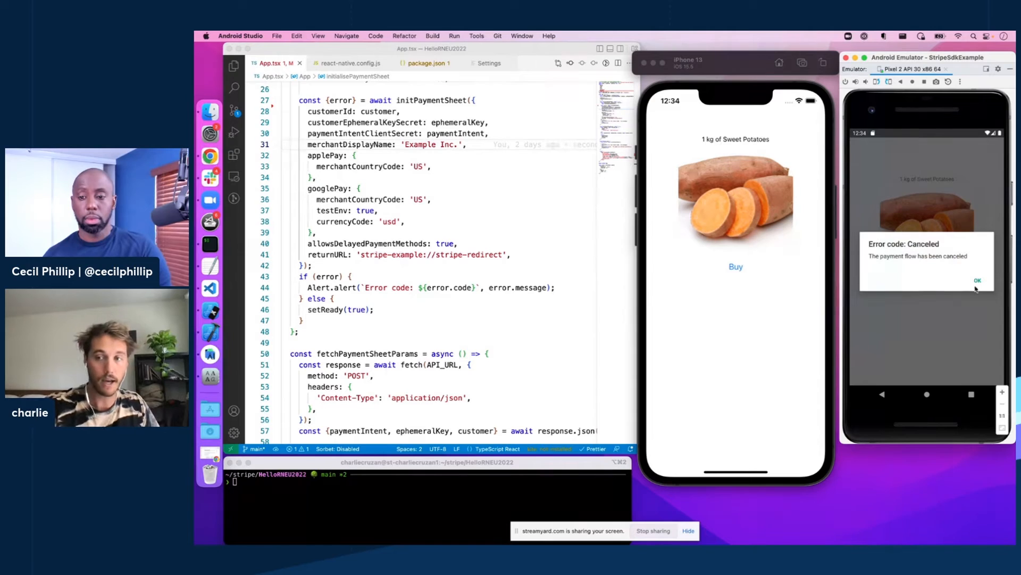
pyautogui.click(978, 281)
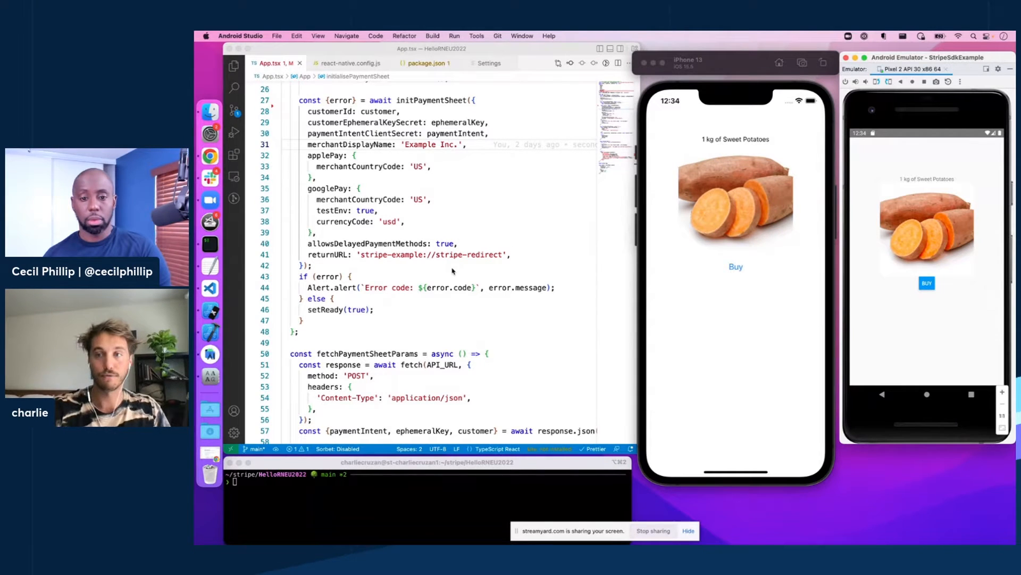
pyautogui.moveTo(422, 122)
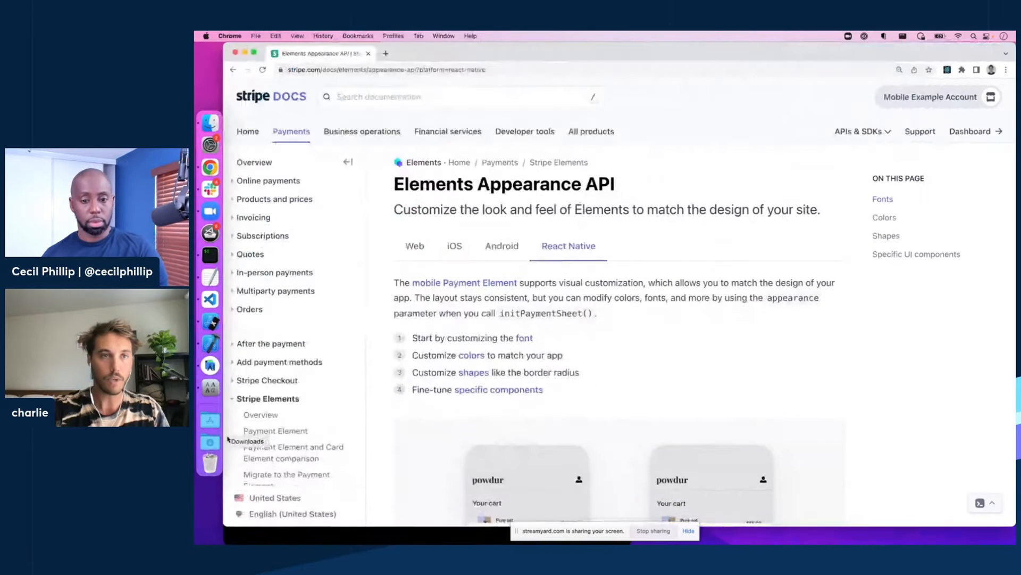
# Scroll the React Native Appearance API guide down to its labelled colors diagram.
pyautogui.scroll(-3)
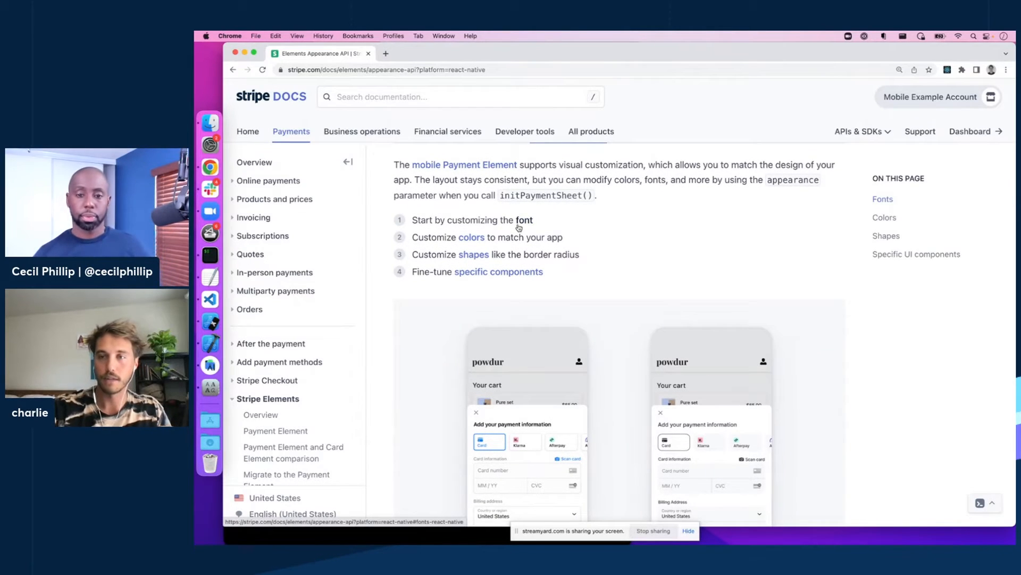
pyautogui.moveTo(569, 251)
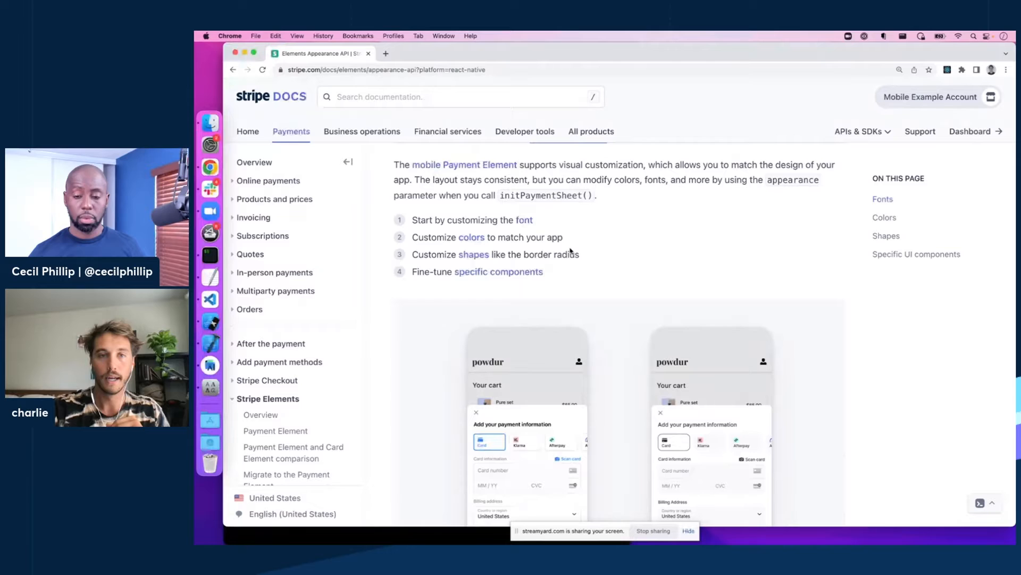
pyautogui.scroll(-3)
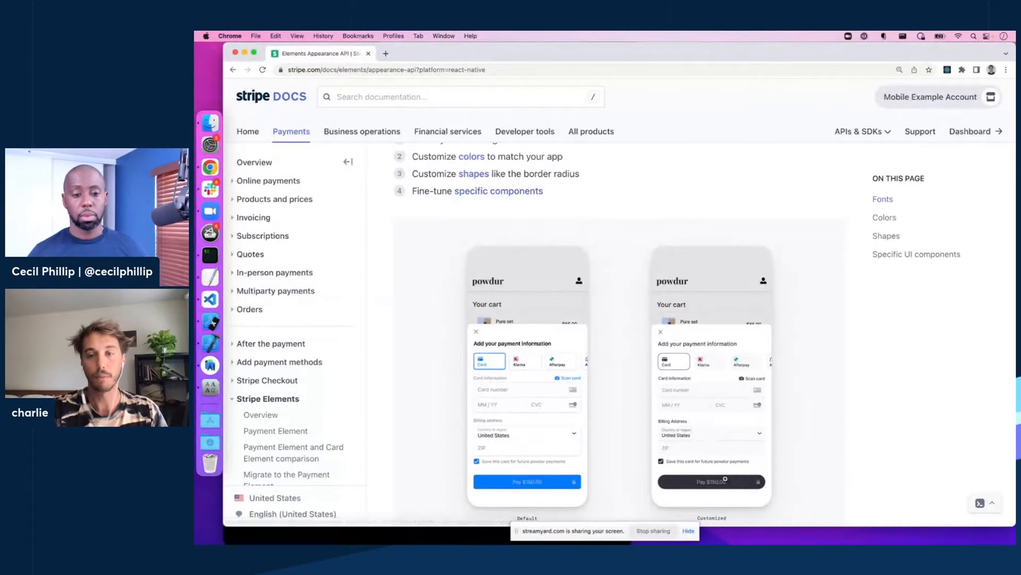
pyautogui.scroll(-3)
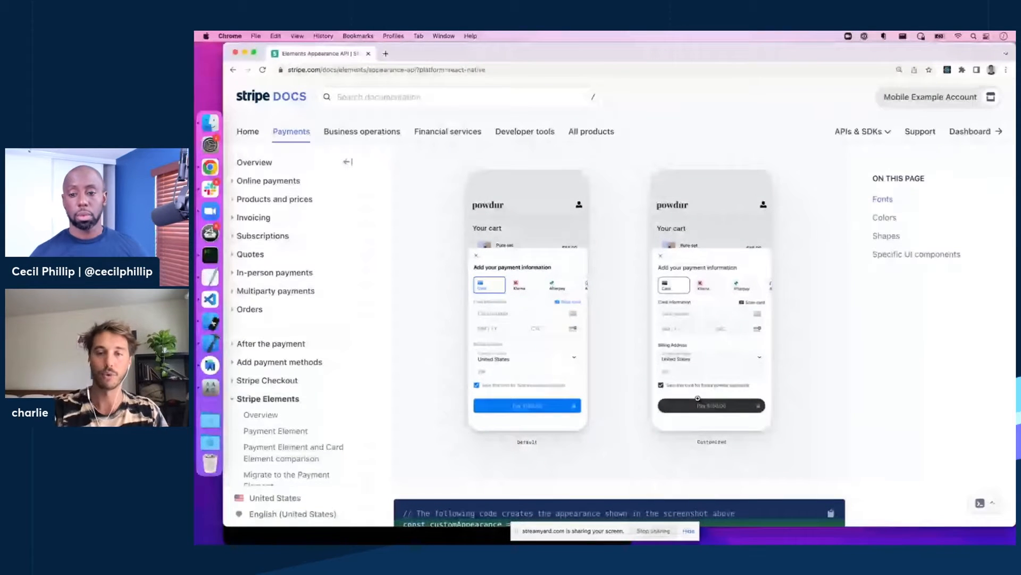
pyautogui.scroll(-3)
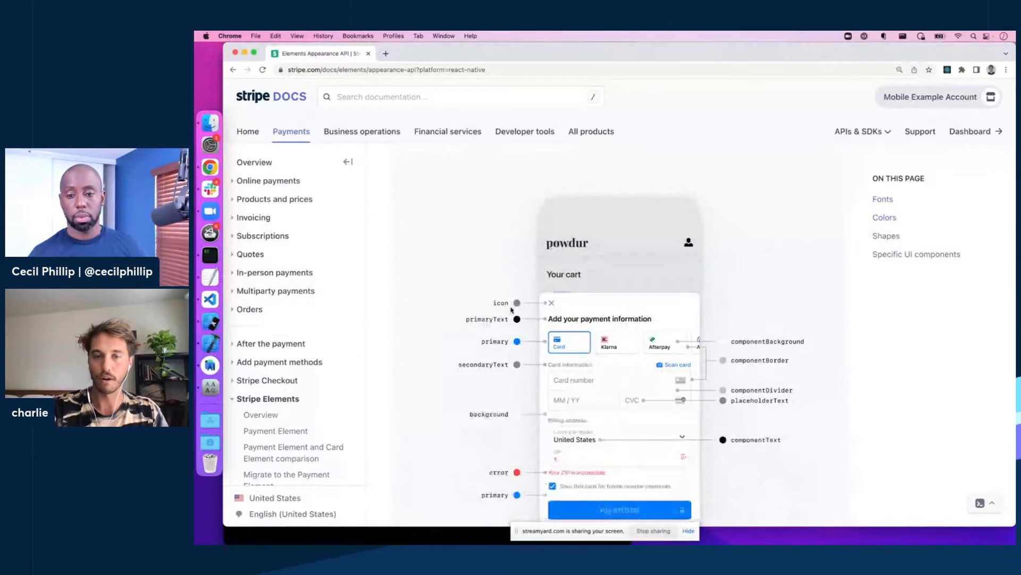
pyautogui.scroll(-3)
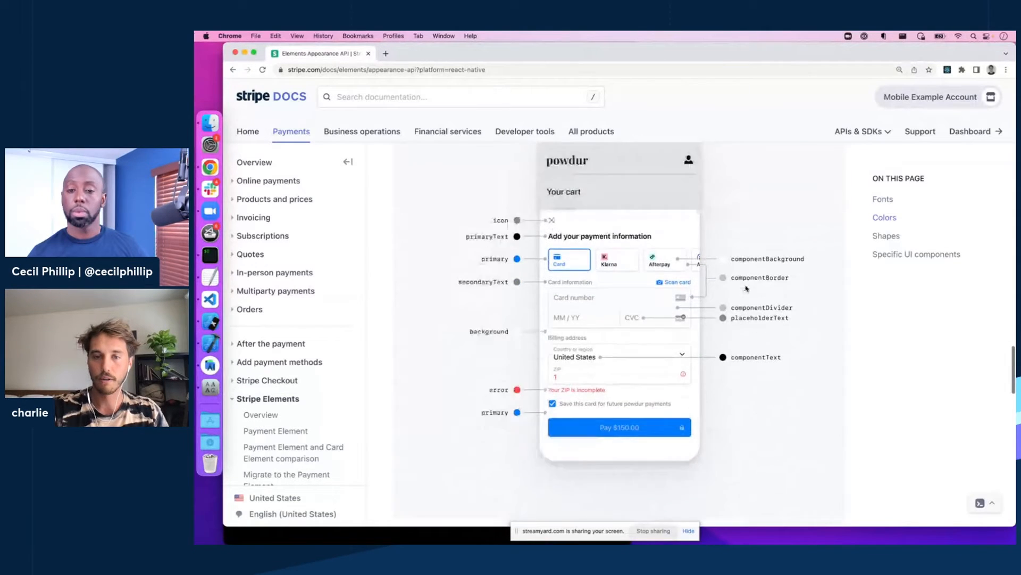
pyautogui.scroll(-3)
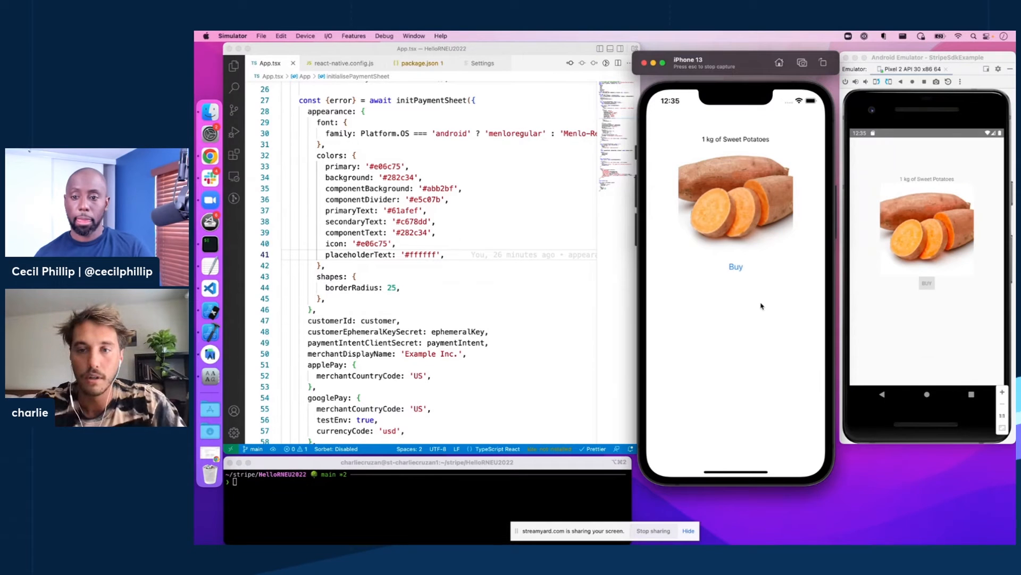
# Open the dark, rounded payment sheet on both the iPhone and Android phones.
pyautogui.click(734, 266)
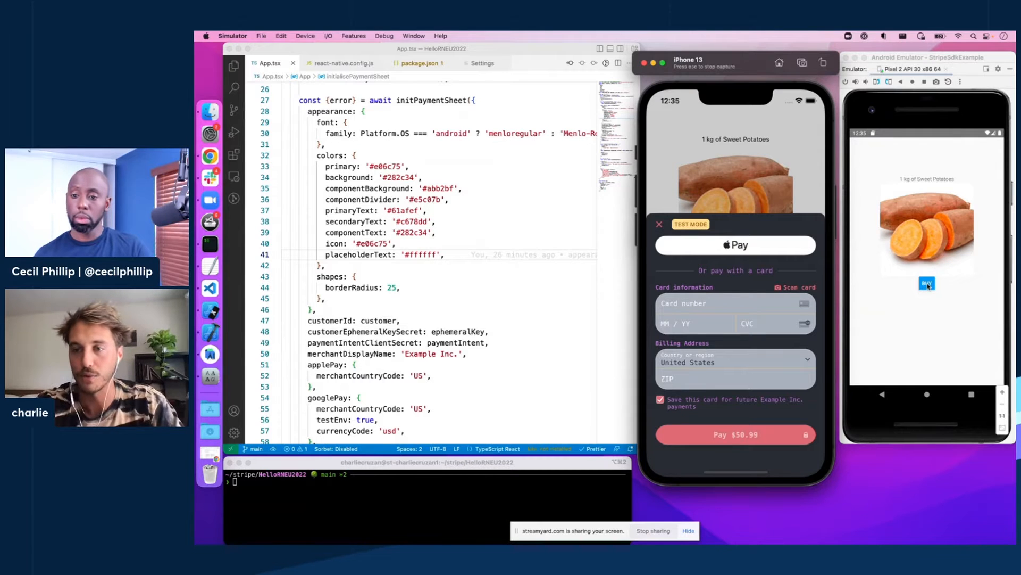
pyautogui.click(926, 282)
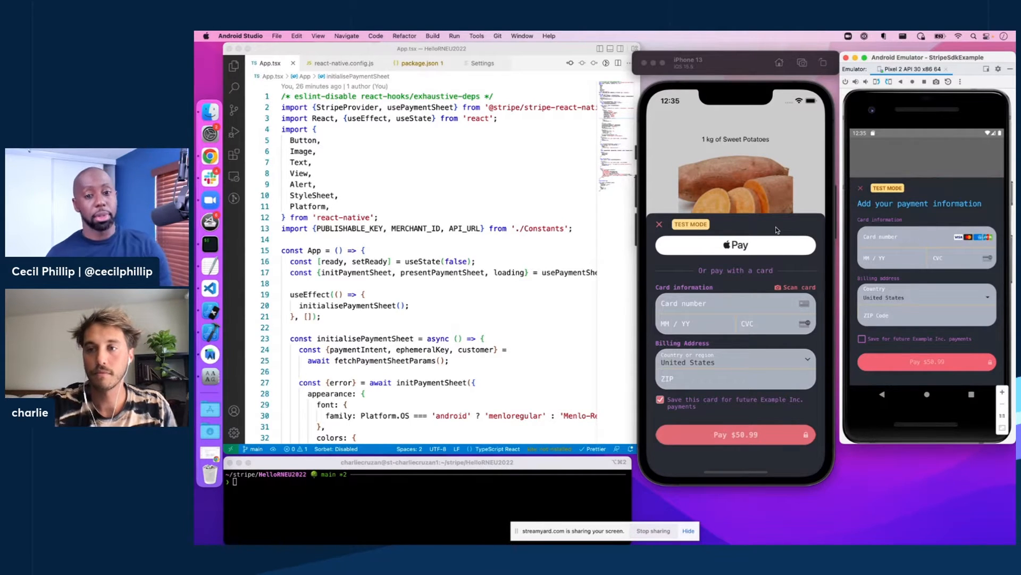
pyautogui.scroll(-3)
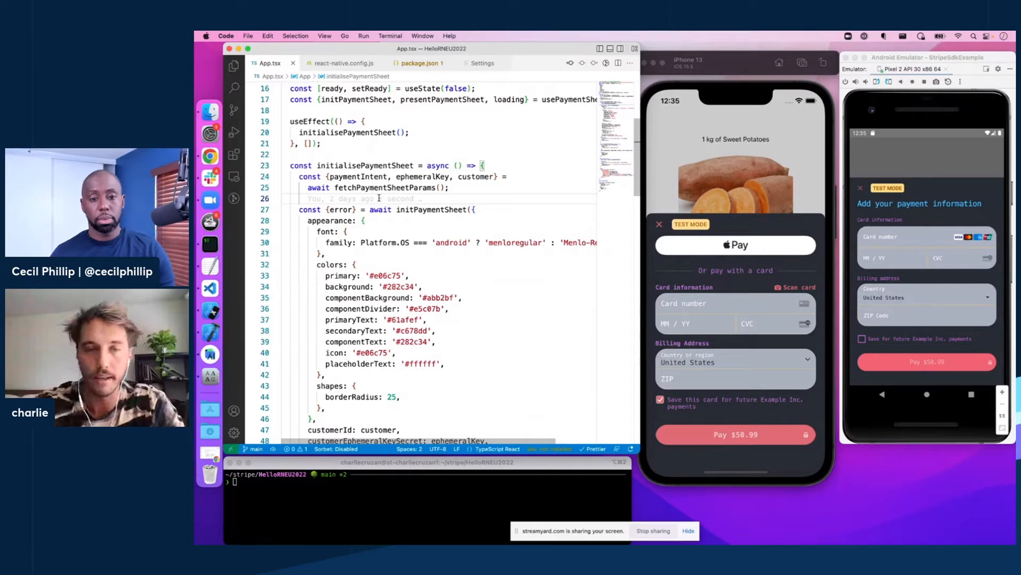
pyautogui.write('// if dark theme')
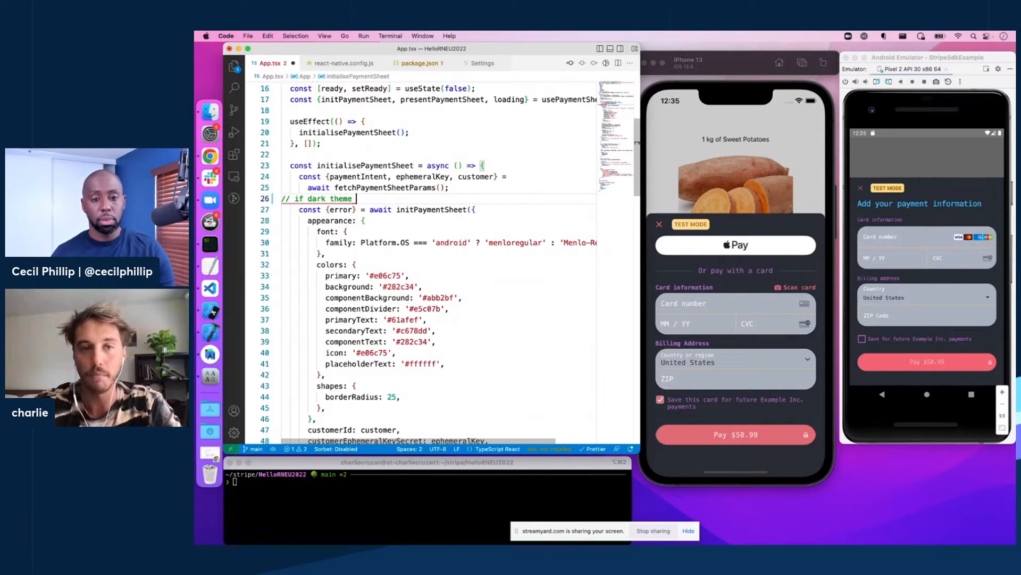
pyautogui.write('(init)')
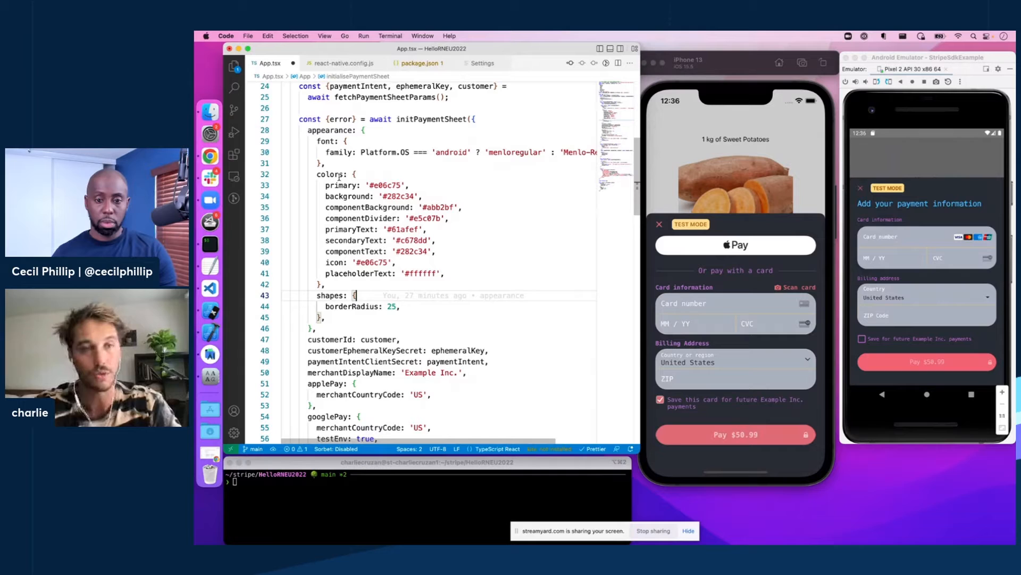
pyautogui.write('light')
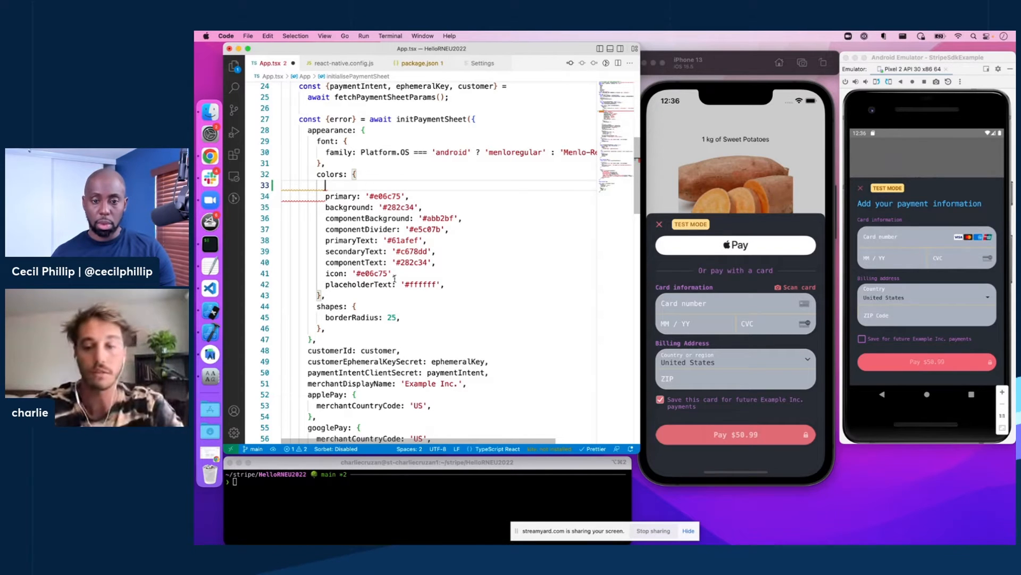
pyautogui.write('light :')
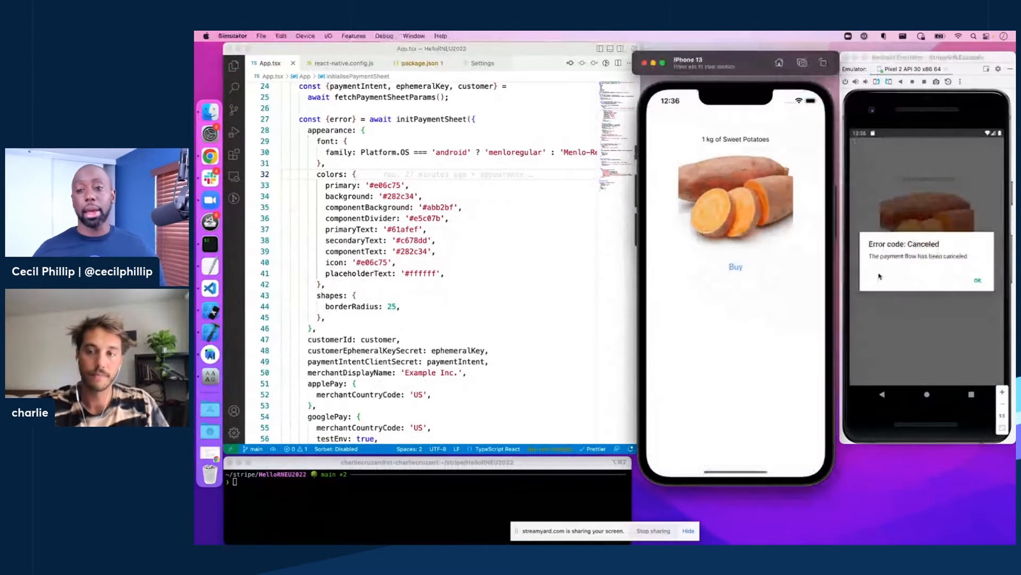
# Clear Android's Canceled alert and review the appearance colors in App.tsx.
pyautogui.click(978, 281)
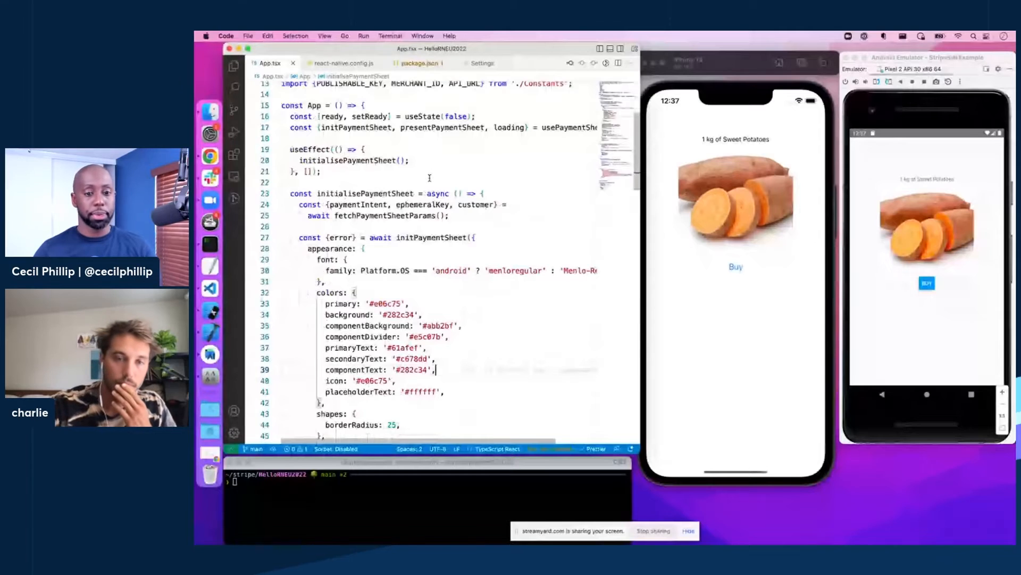
pyautogui.scroll(-3)
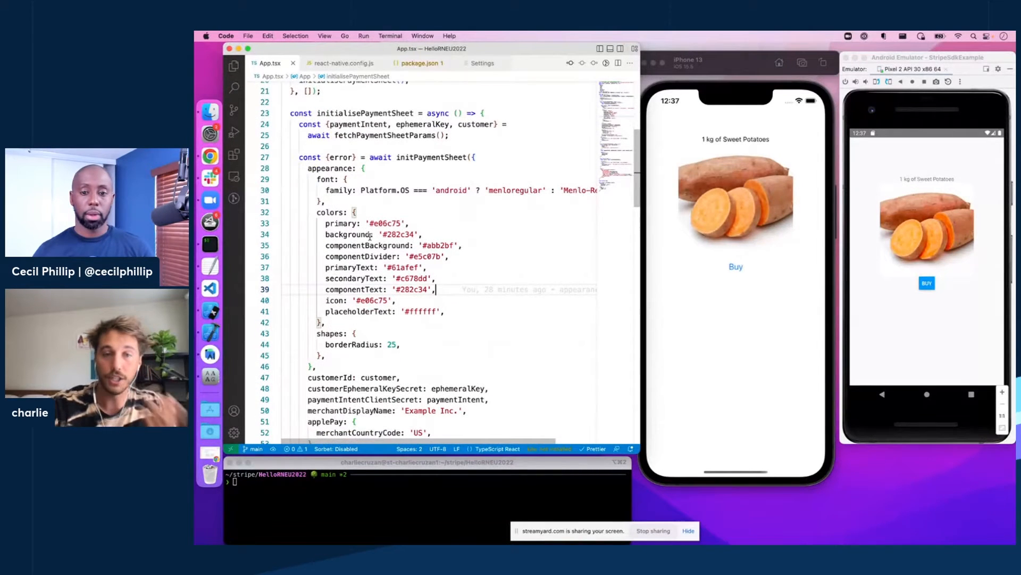
pyautogui.scroll(-3)
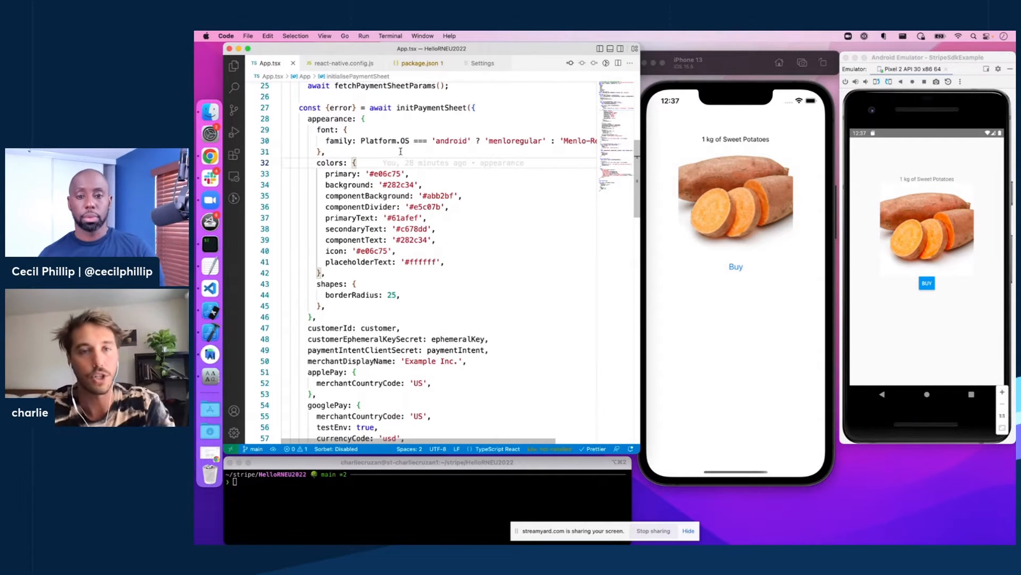
pyautogui.hscroll(3)
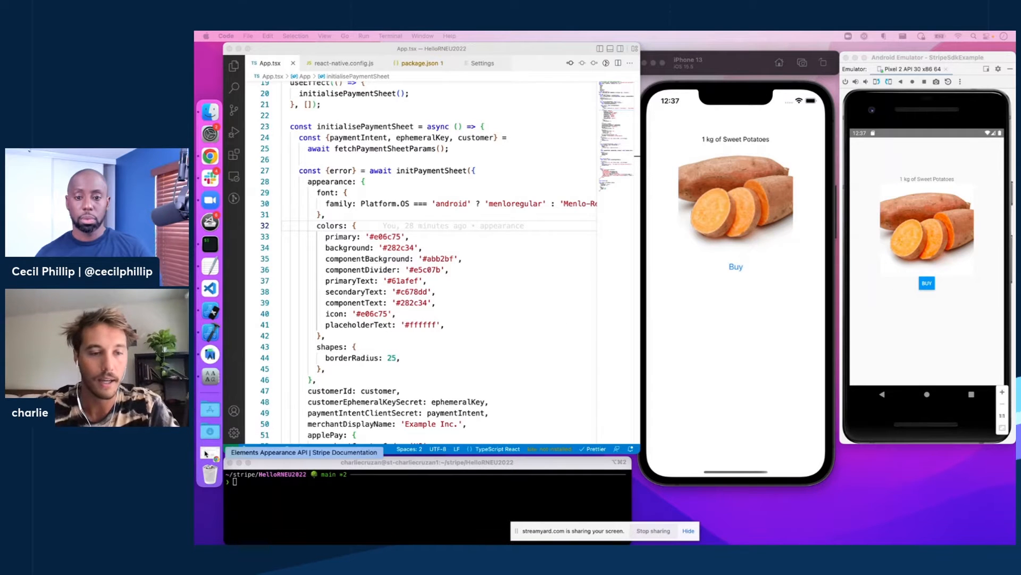
# Move comic.ttf from Downloads' comic-sans-ms folder into the project's assets folder and open it.
pyautogui.click(210, 430)
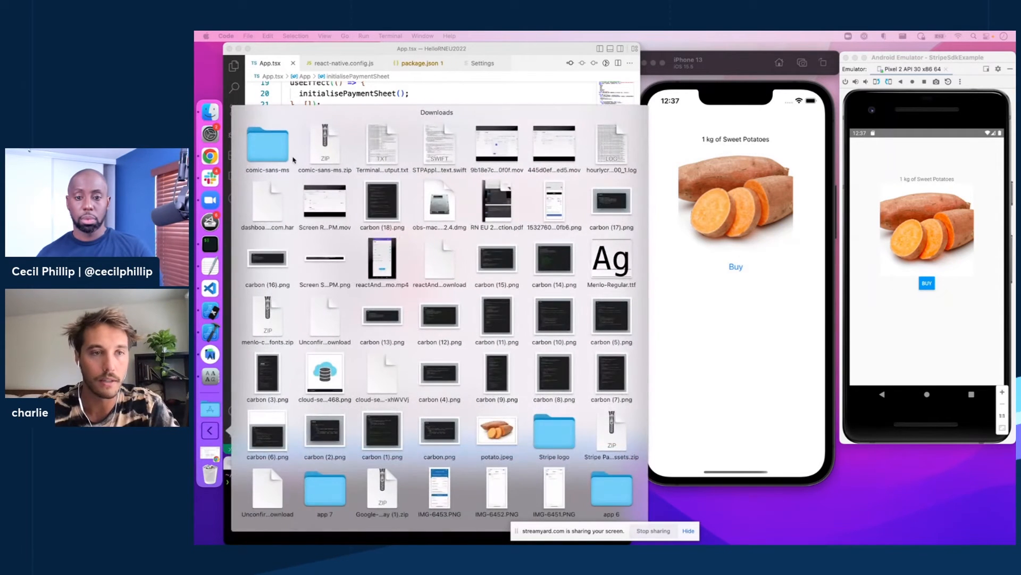
pyautogui.doubleClick(267, 143)
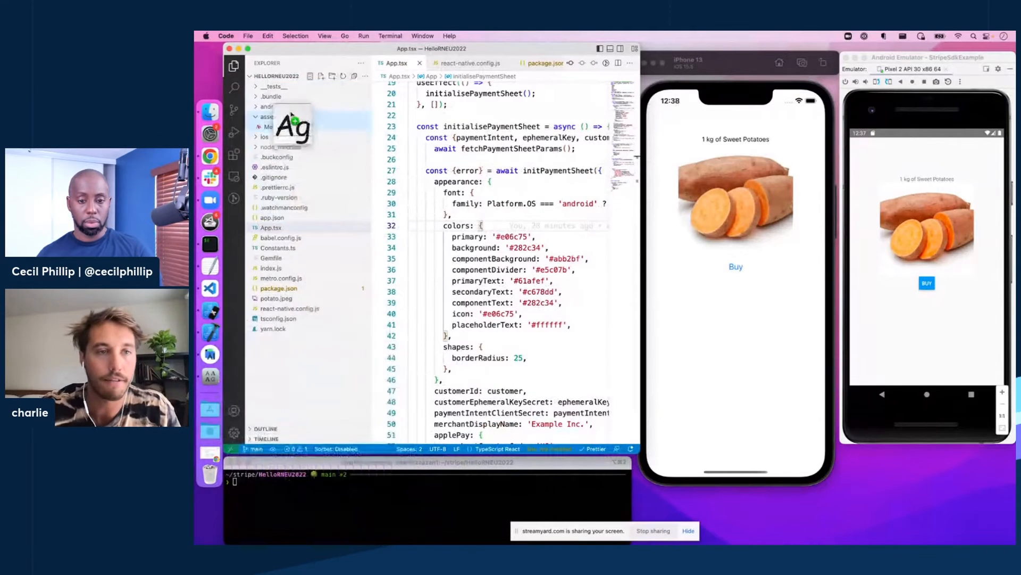
pyautogui.click(275, 126)
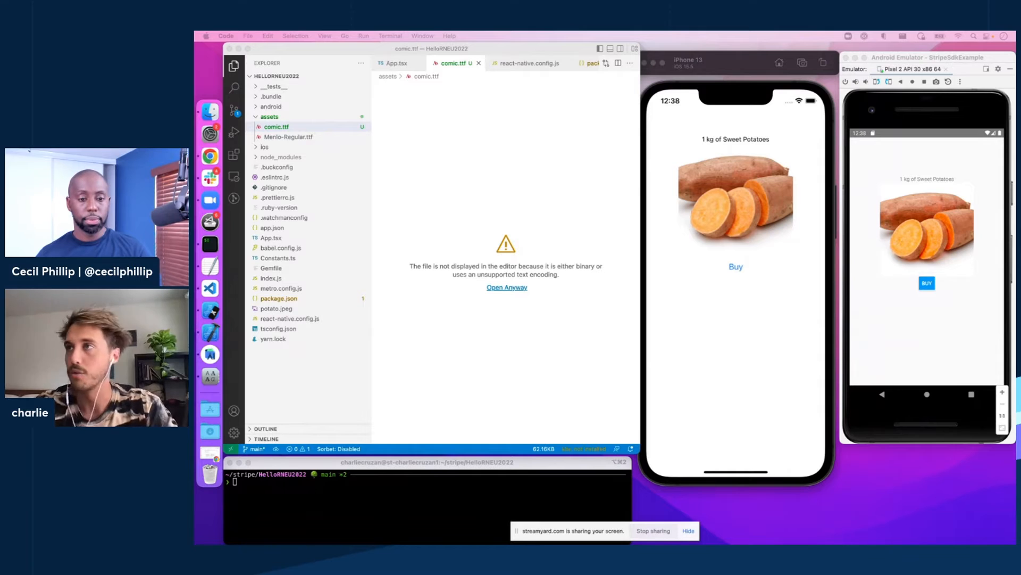
# Run npx react-native-asset to link the ttf fonts into the iOS and Android projects.
pyautogui.write('npx react-native-asset')
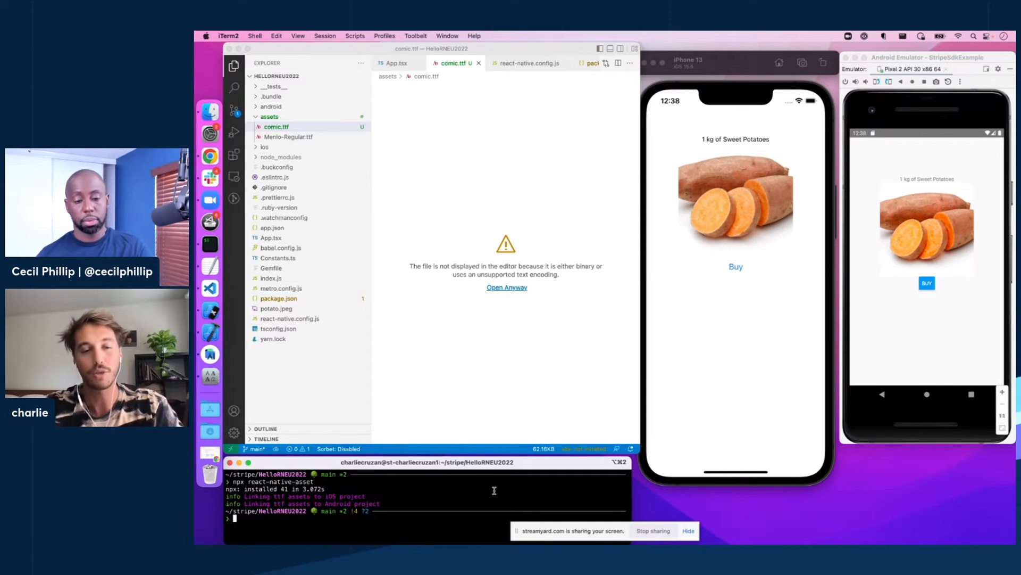
# Copy comic.ttf into android/app/src/main/res/font and start the Android build with yarn android.
pyautogui.write('cp android/app/src/main/assets/fonts/comic.ttf android/app/src/main/res/font/comic.ttf')
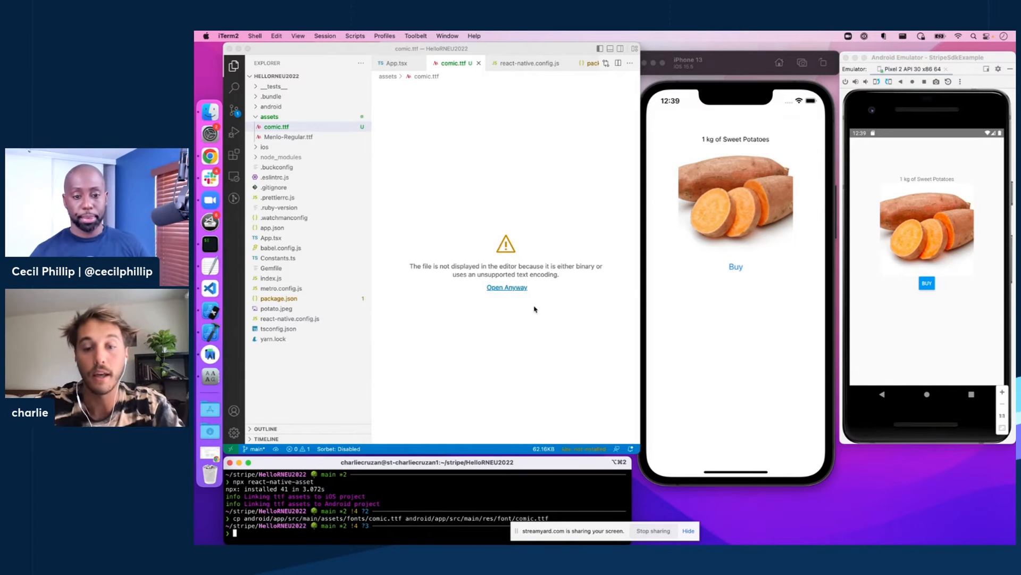
pyautogui.write('yarn android')
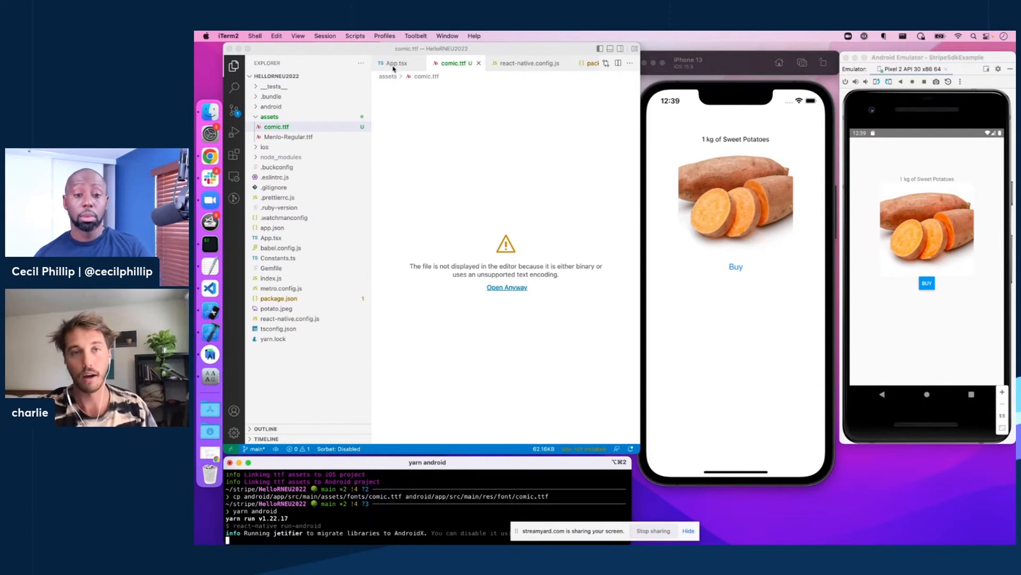
# Replace the Android font name 'menloregular' with 'comic' on line 30 of App.tsx.
pyautogui.click(394, 63)
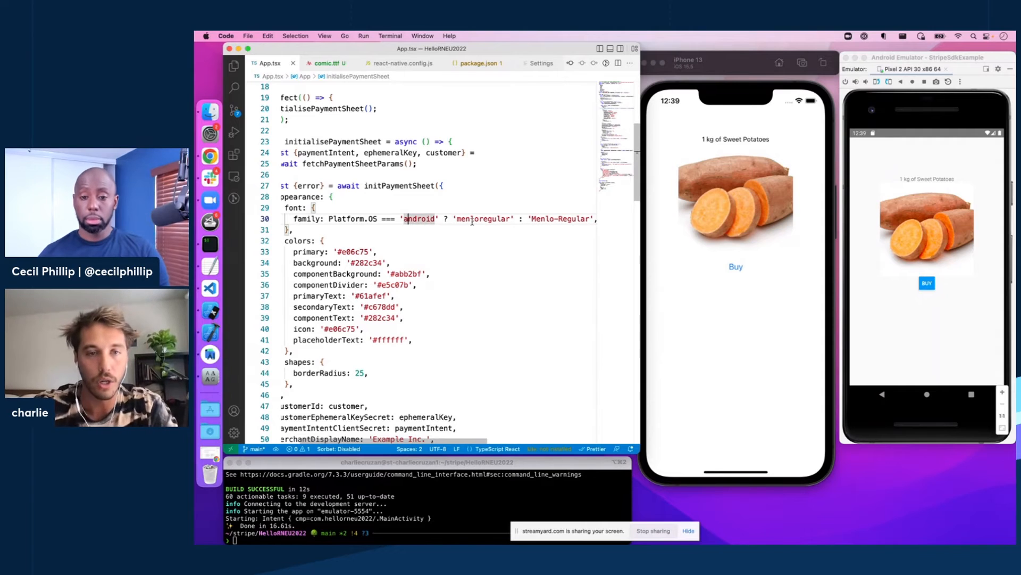
pyautogui.doubleClick(483, 218)
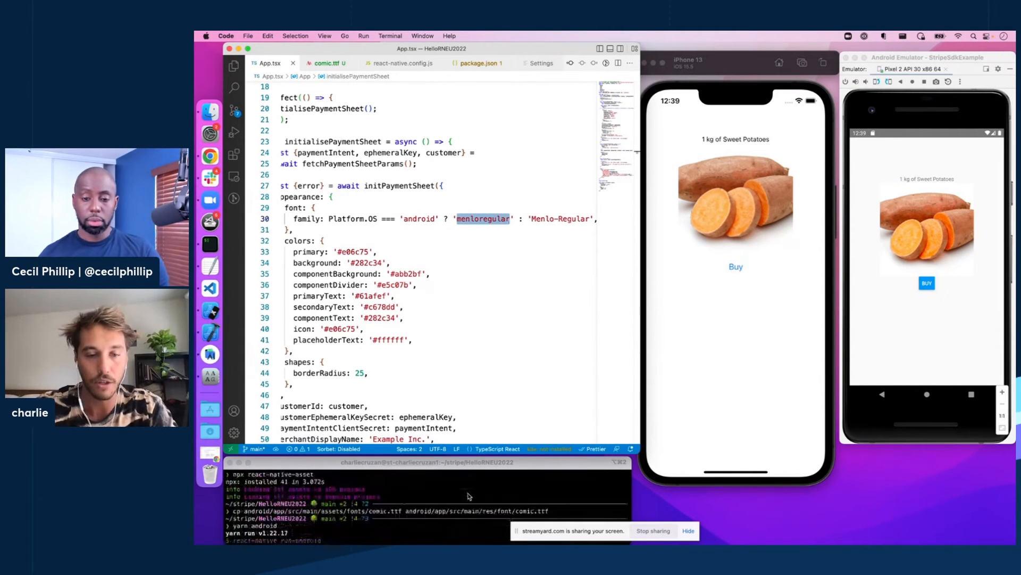
pyautogui.click(423, 495)
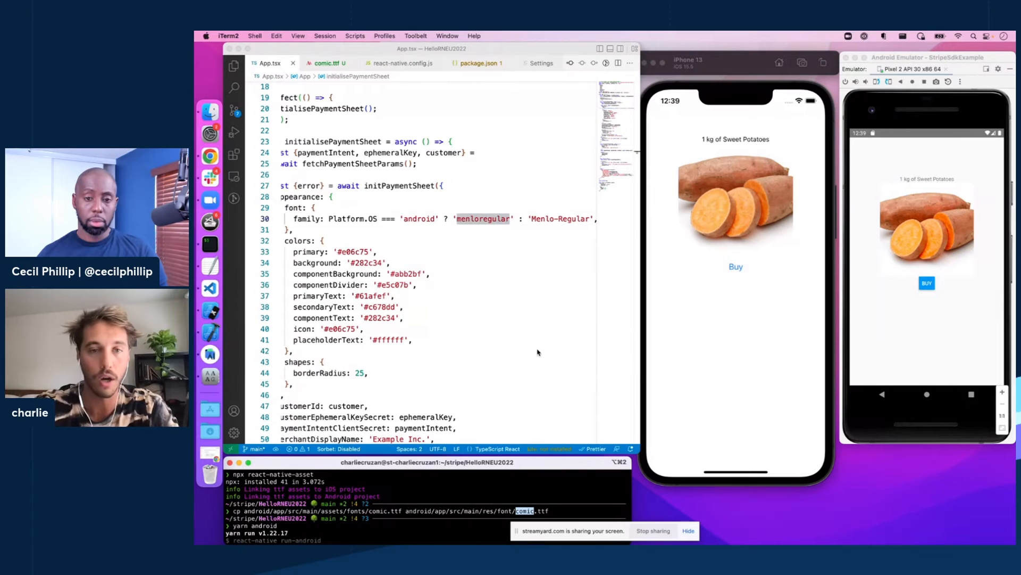
pyautogui.write('comic')
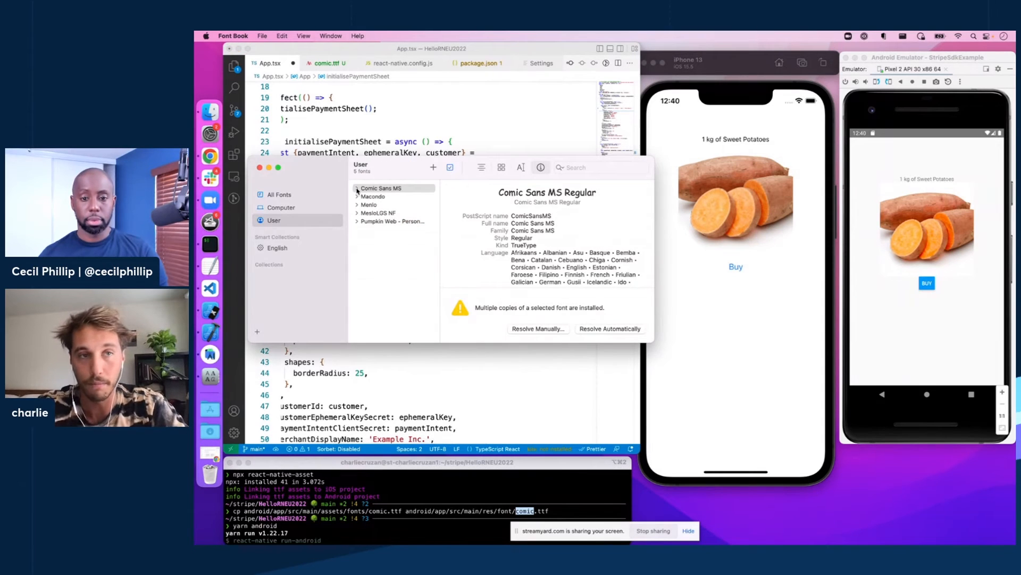
# Use Font Book's 'Comic Sans MS' family name as the iOS font and run yarn ios.
pyautogui.click(356, 189)
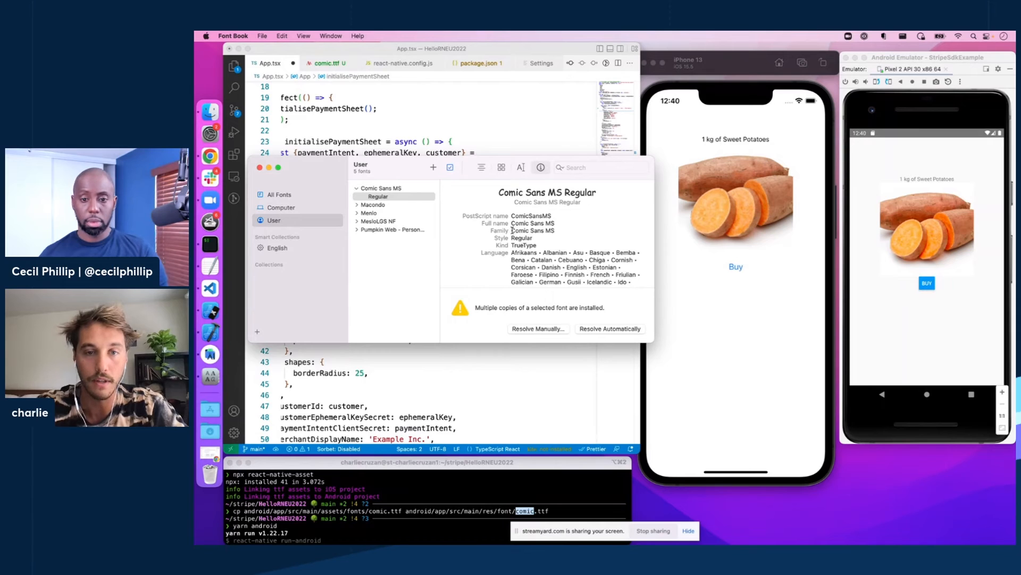
pyautogui.doubleClick(532, 230)
pyautogui.write('yarn ios')
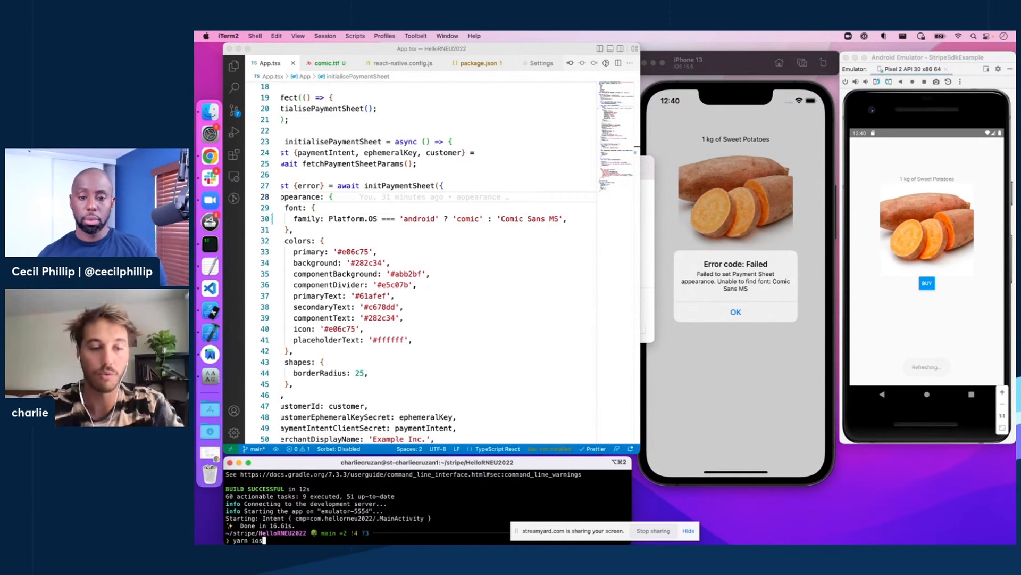
pyautogui.press('Return')
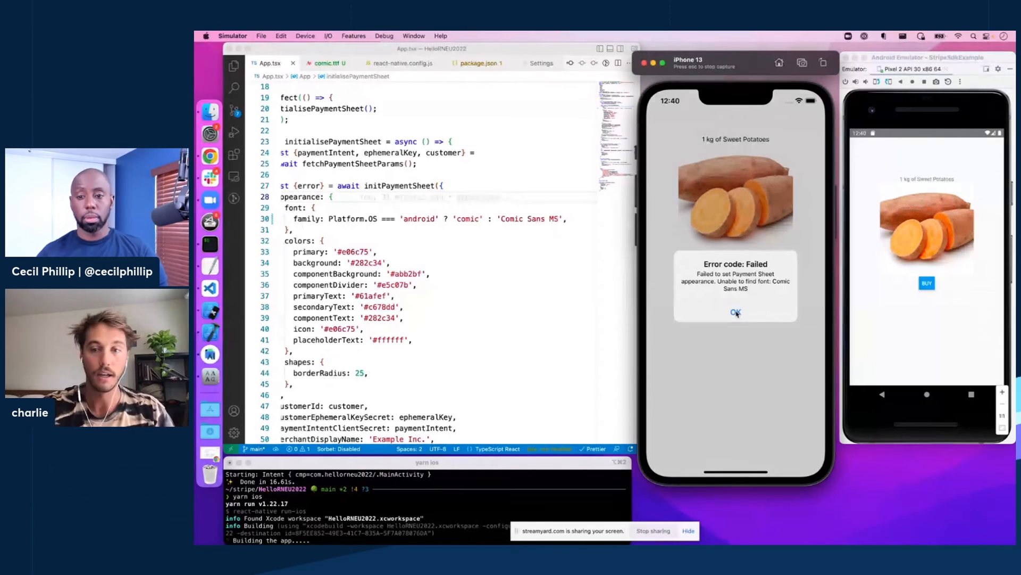
# Dismiss the iPhone font error and view Android's restyled Comic-font payment sheet.
pyautogui.click(735, 313)
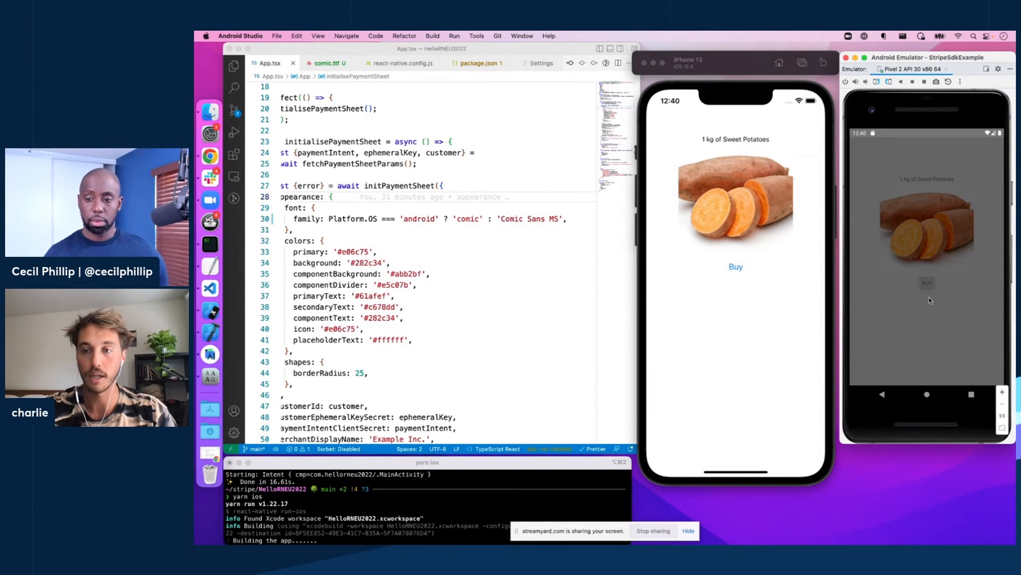
pyautogui.click(926, 282)
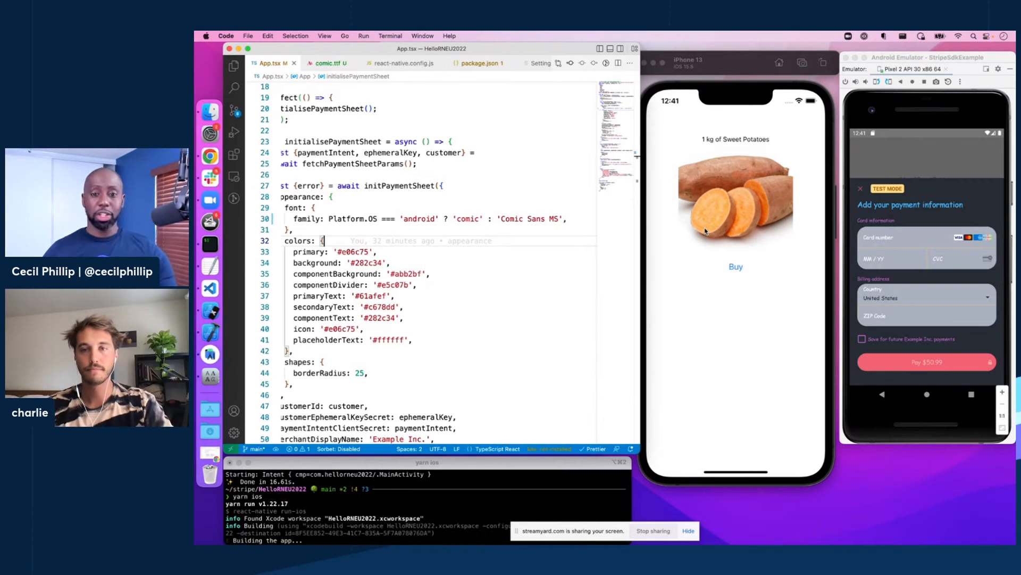
pyautogui.scroll(-3)
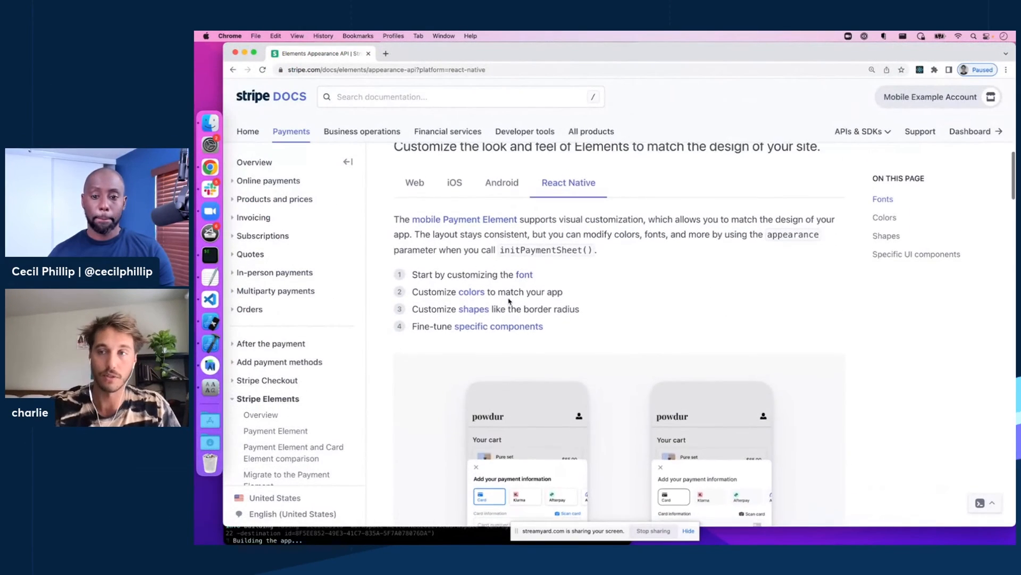
# Scroll the Appearance API guide past the colour diagram down to the Shapes section.
pyautogui.scroll(-3)
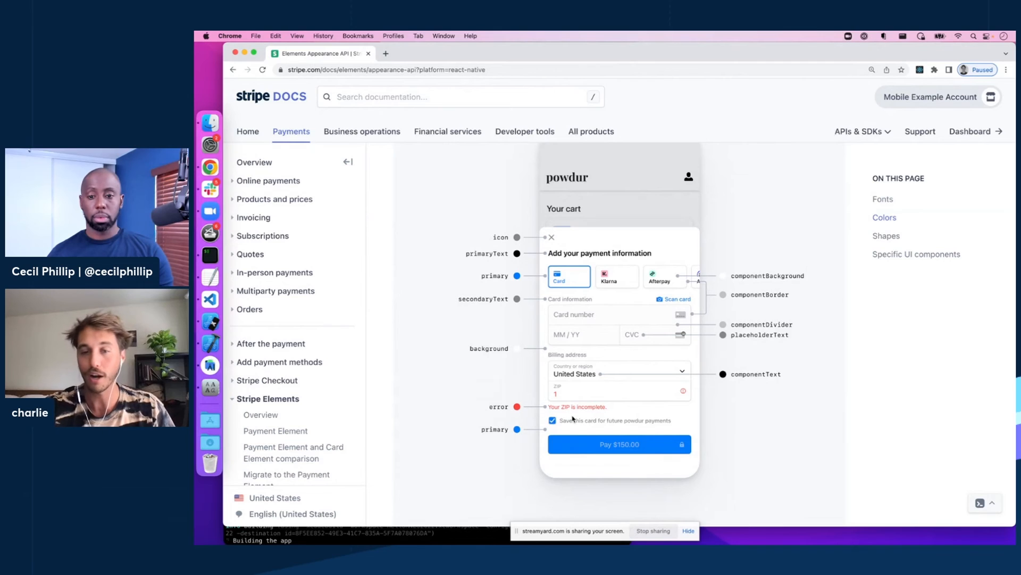
pyautogui.scroll(-3)
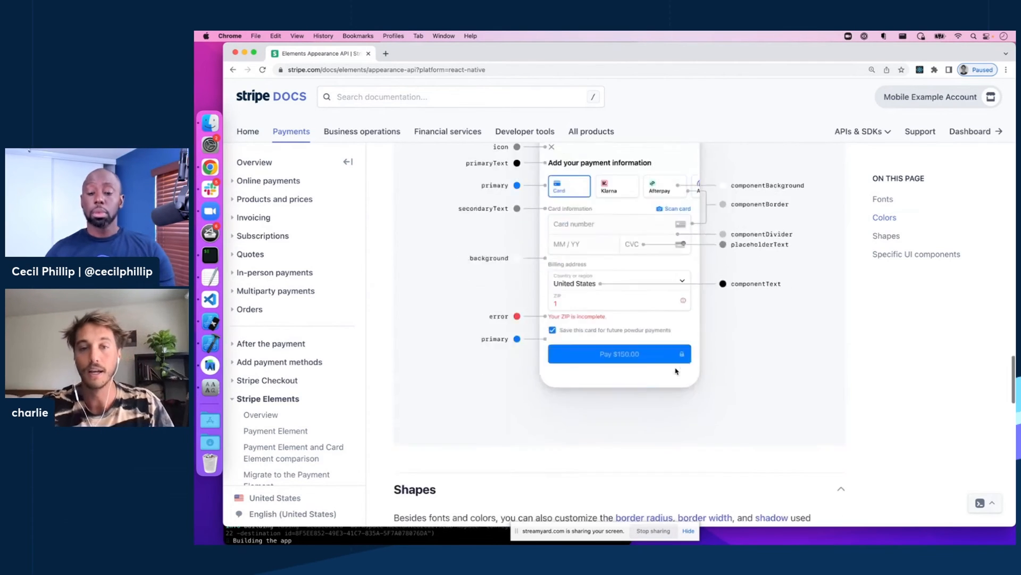
pyautogui.scroll(-3)
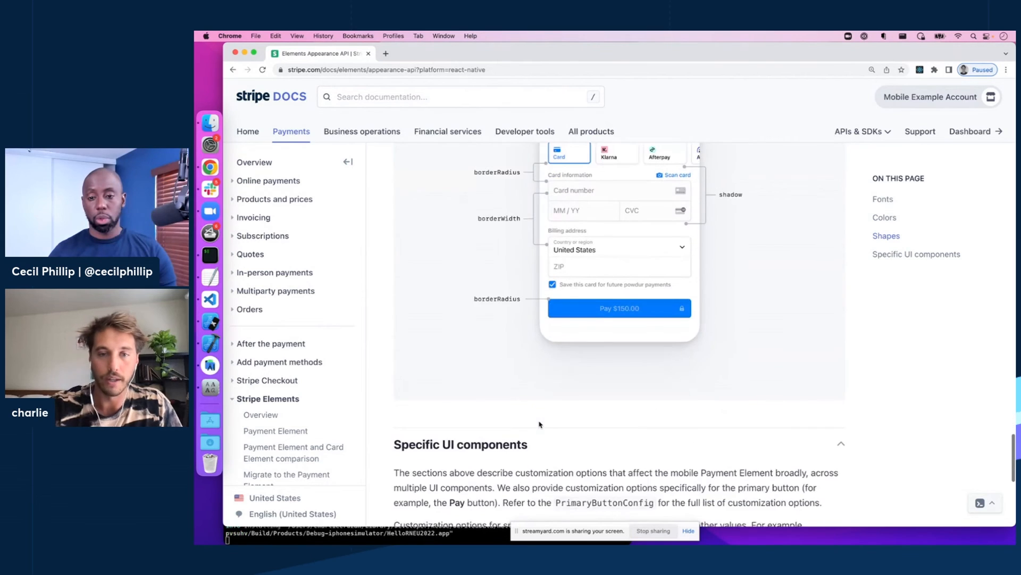
pyautogui.scroll(-3)
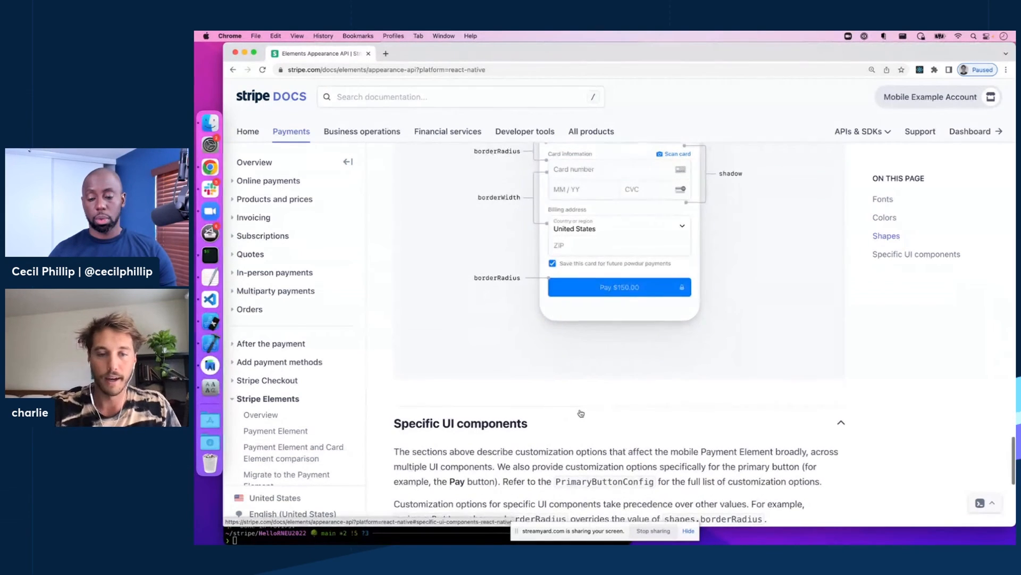
pyautogui.scroll(-3)
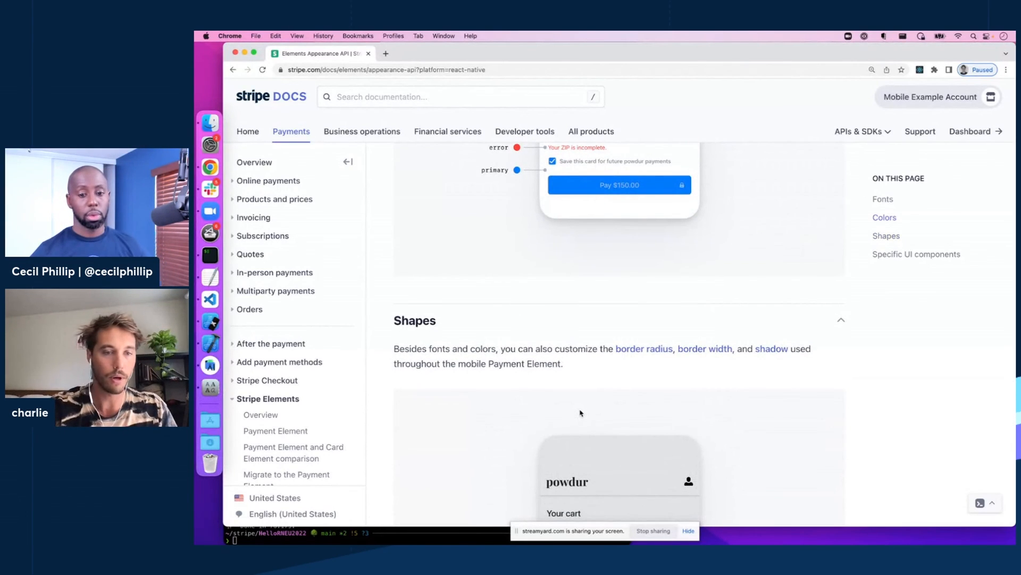
pyautogui.scroll(-3)
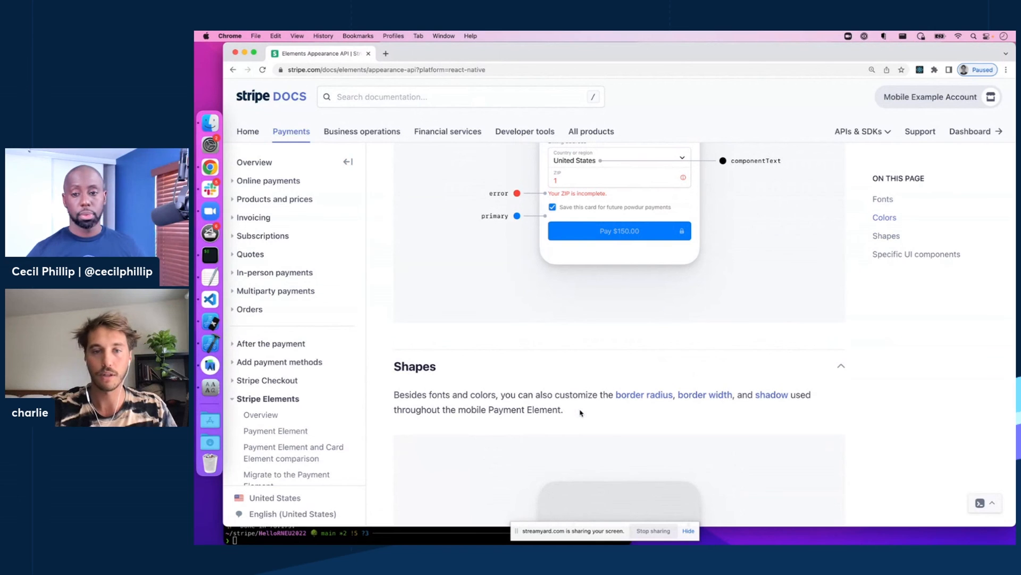